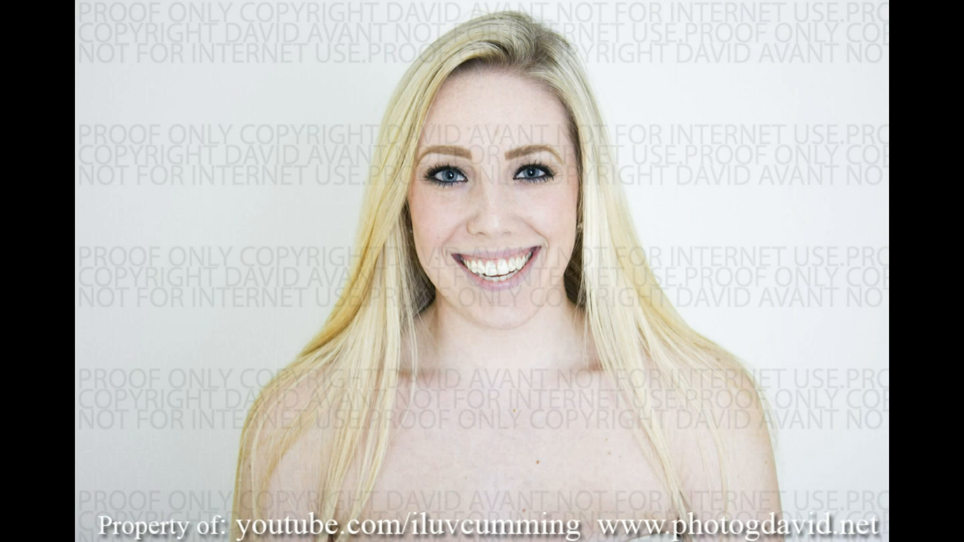
Create a new blank white 5184 x 5184 pixel document at 72 ppi.
click(79, 7)
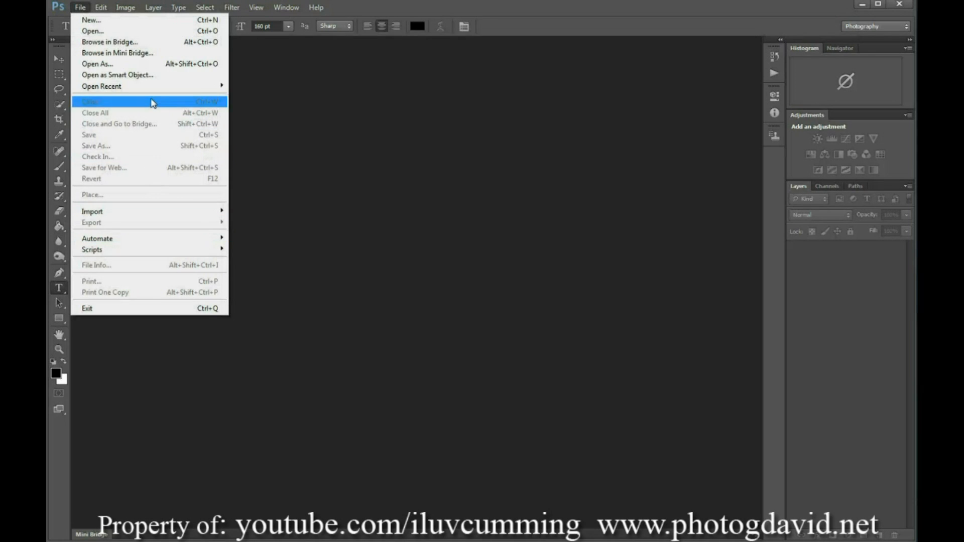
click(90, 20)
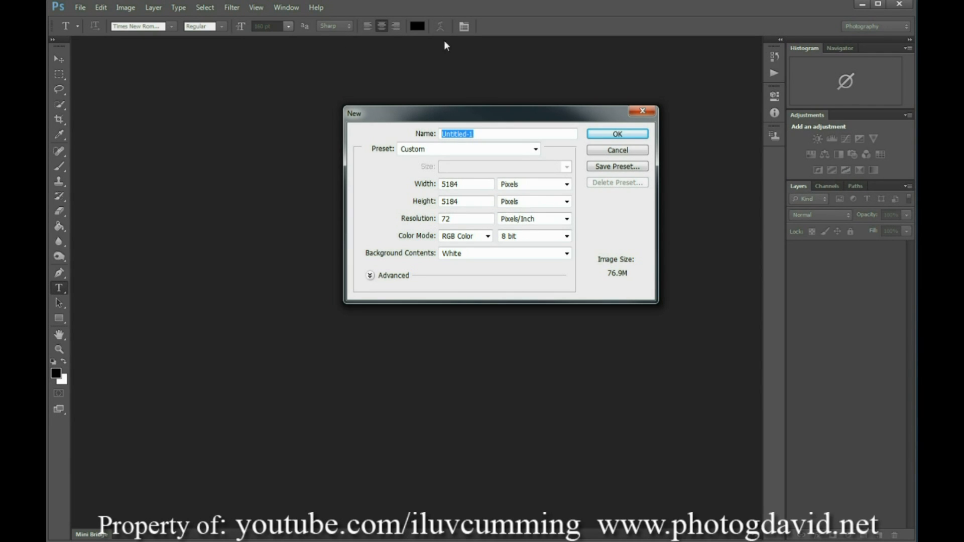
click(617, 133)
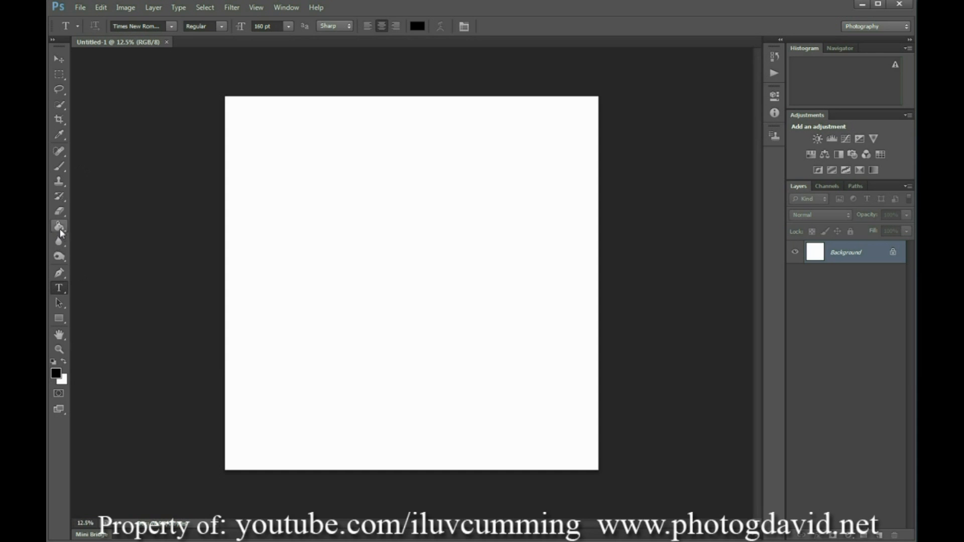
Fill the canvas grey with the Paint Bucket, then switch to the Type tool.
click(54, 373)
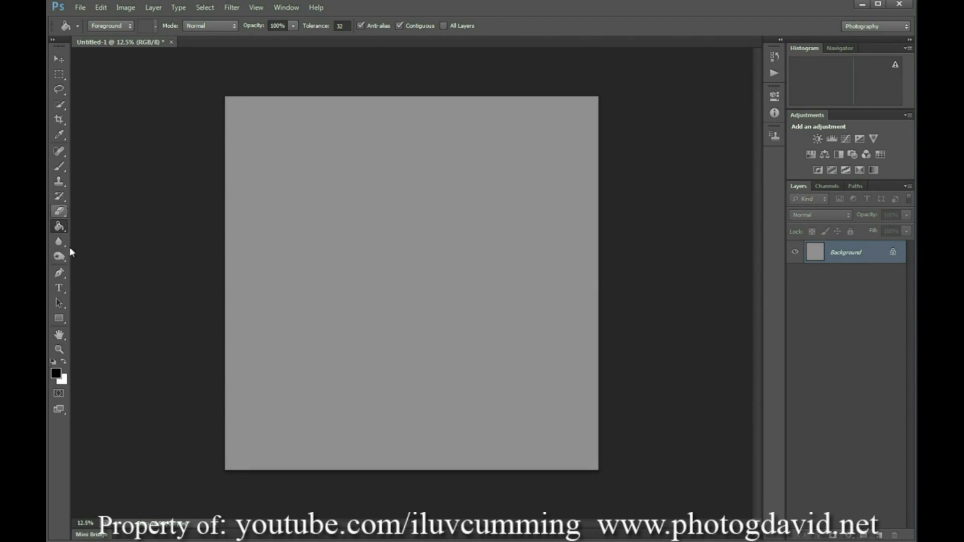
click(58, 288)
text(PROOF ONLY  COPYRIGHT DAVID AVANT  NOT FOR INTERNET USE)
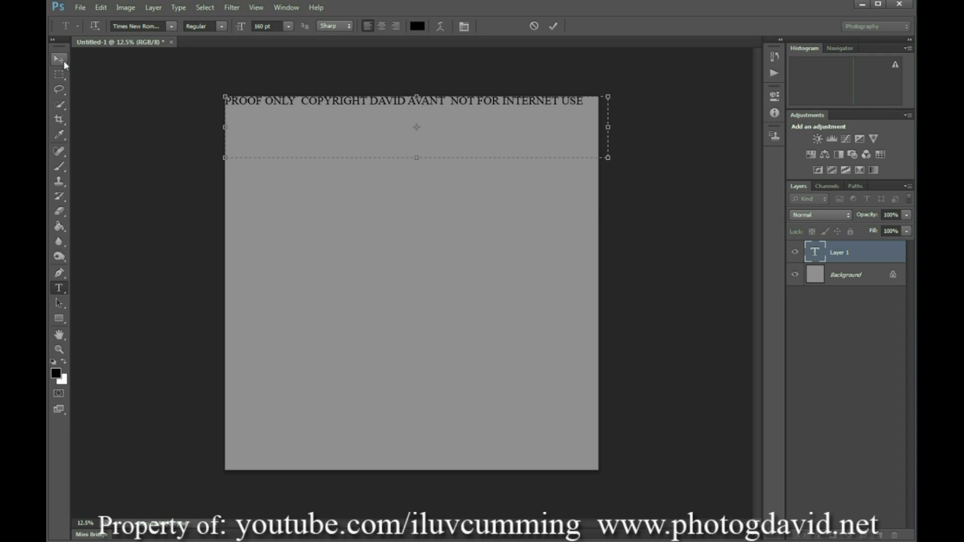
mouse_move(58, 60)
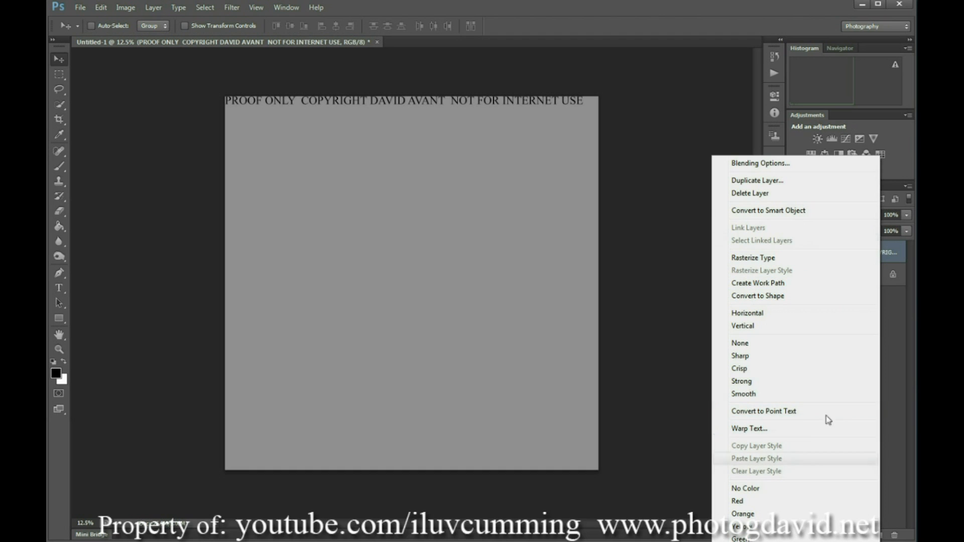
Duplicate the copyright text layer and shift the copy below and left of the original.
click(757, 180)
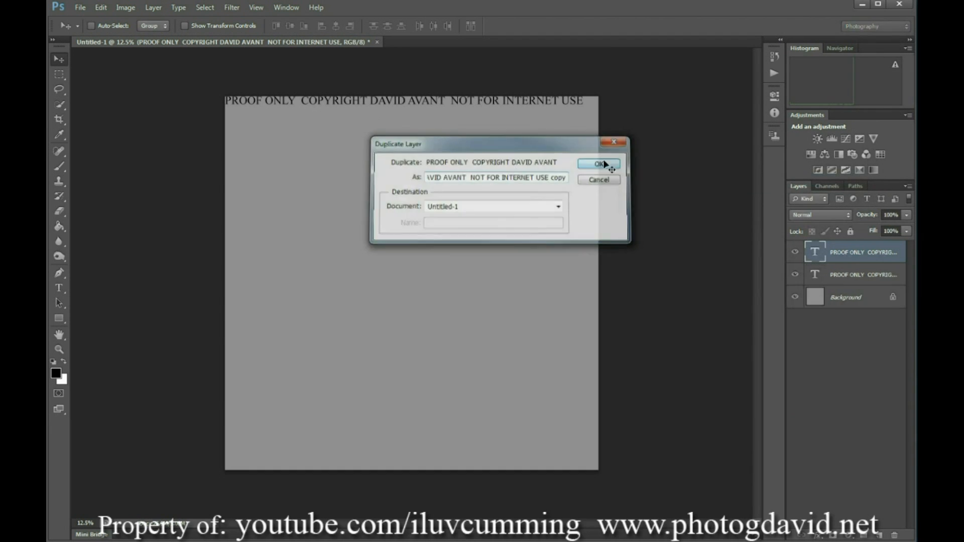
click(598, 164)
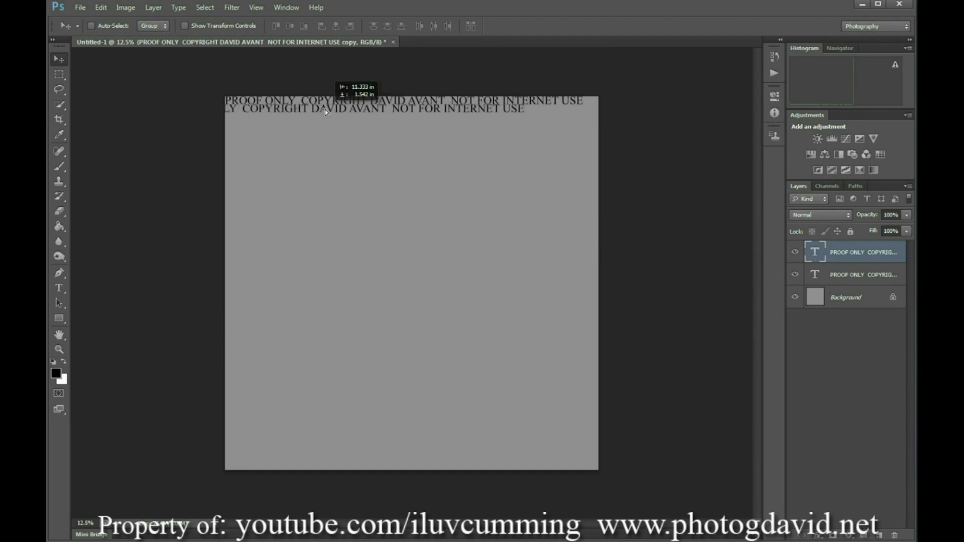
drag(325, 110, 307, 109)
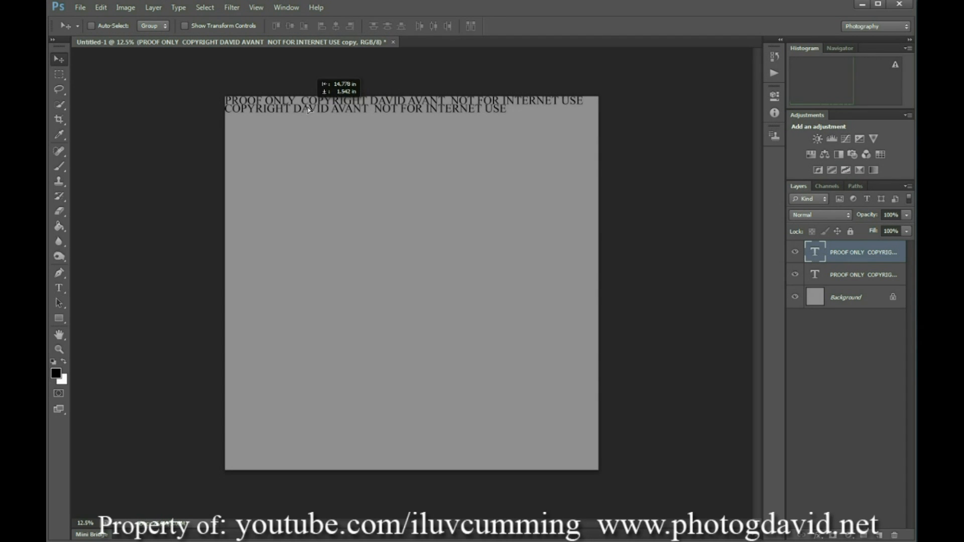
Duplicate the copy again and place the third line beneath the second.
right_click(864, 252)
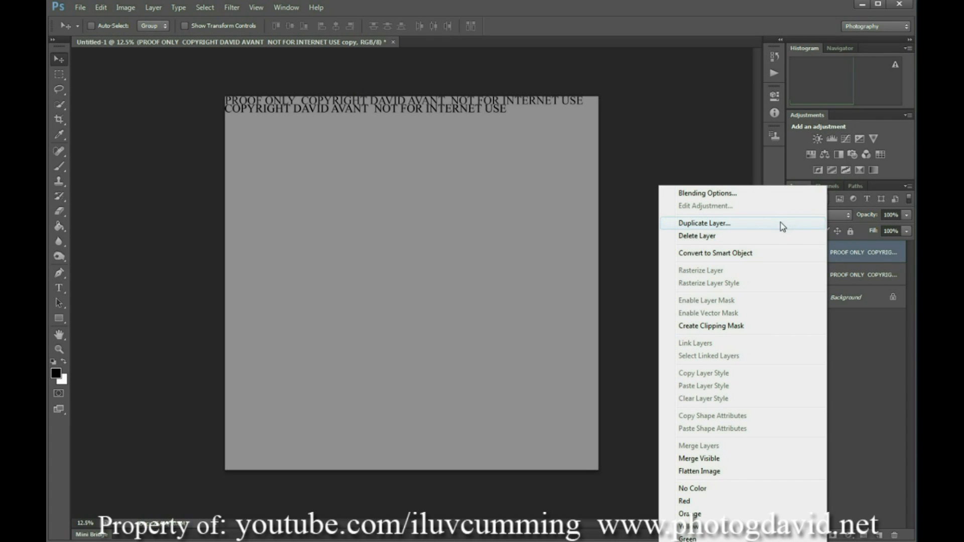
click(704, 223)
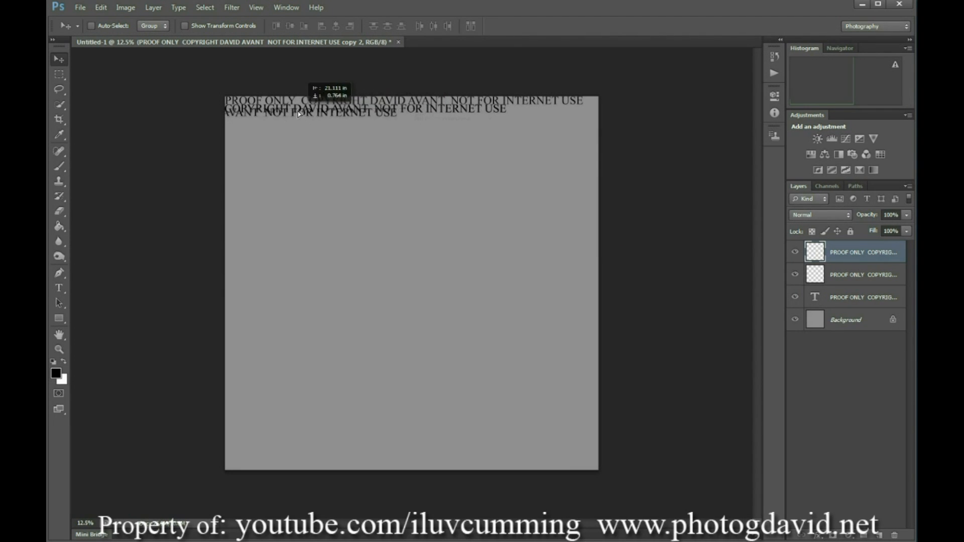
drag(298, 114, 273, 117)
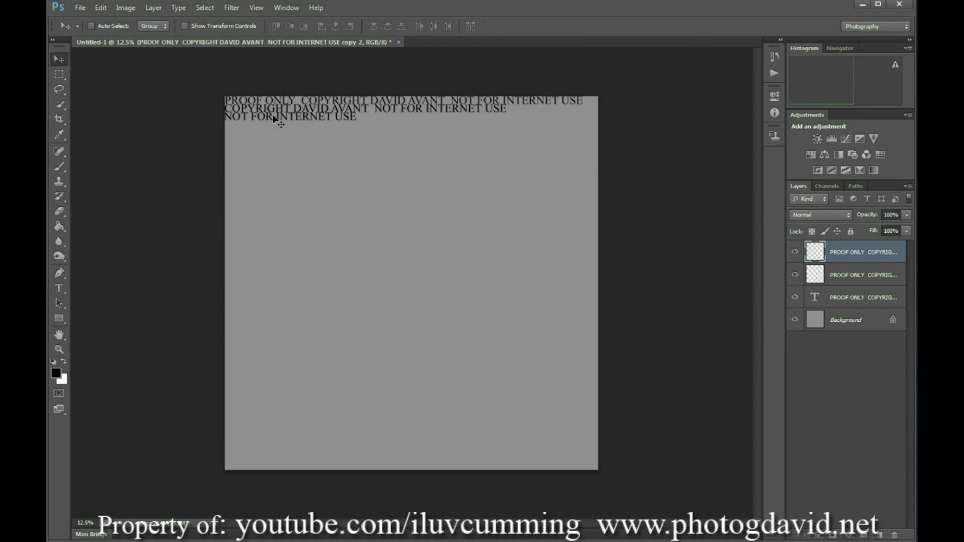
right_click(863, 252)
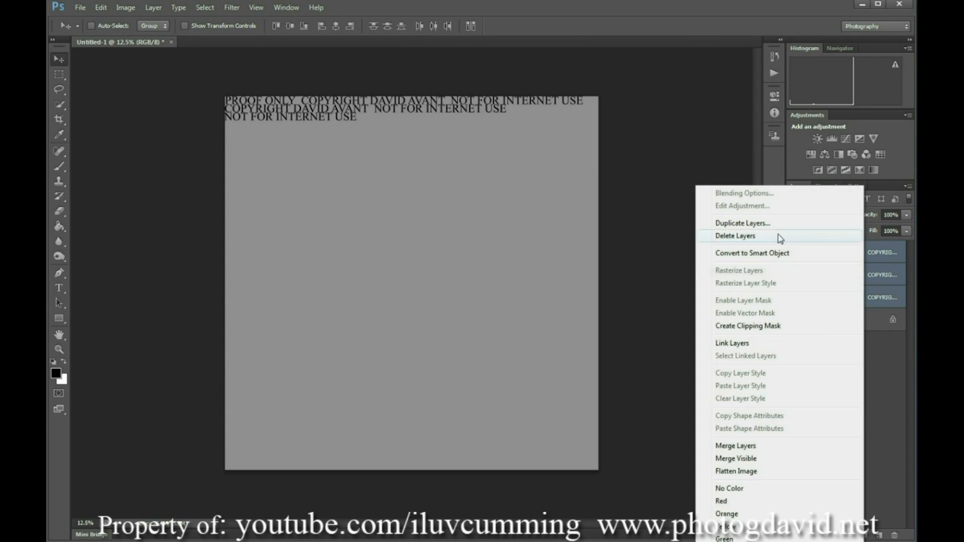
mouse_move(811, 449)
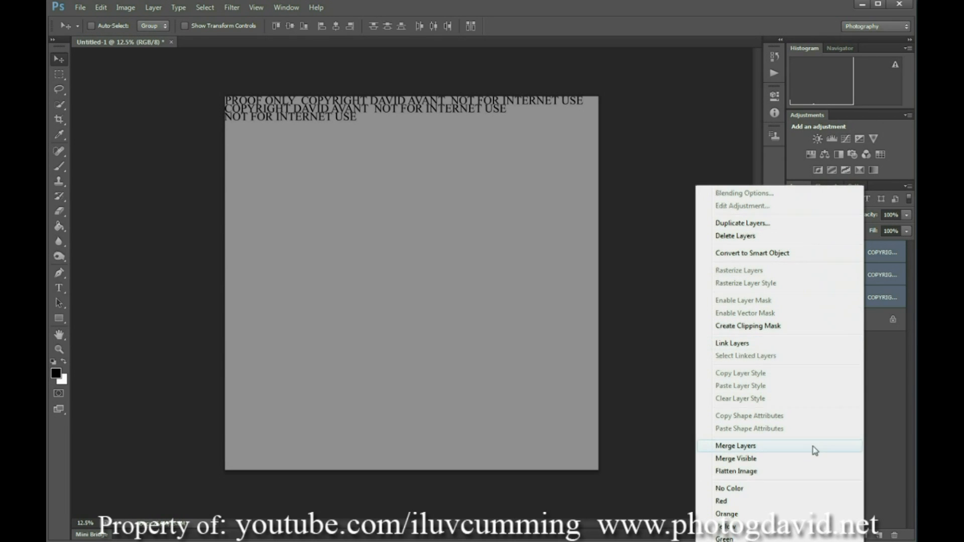
Merge the three staggered text lines into one layer and duplicate it.
click(735, 445)
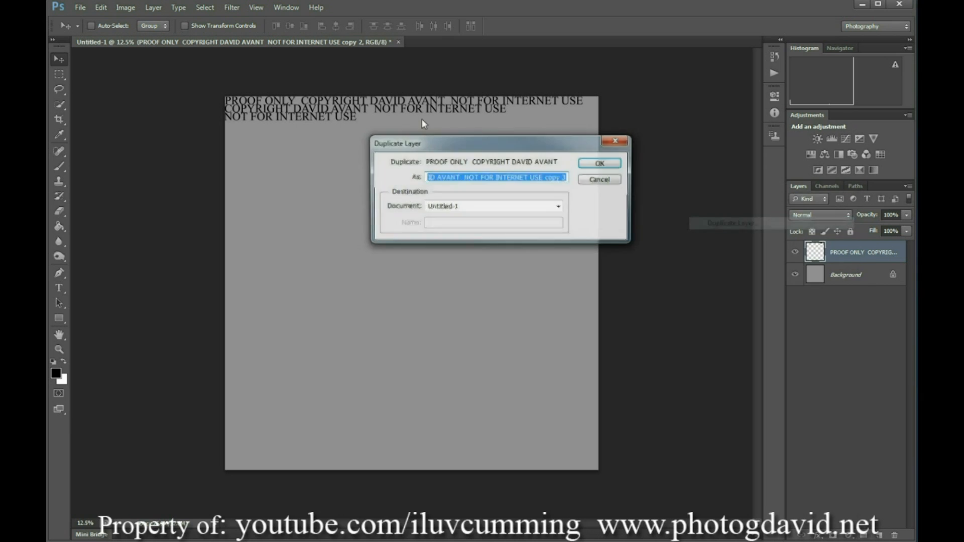
click(599, 163)
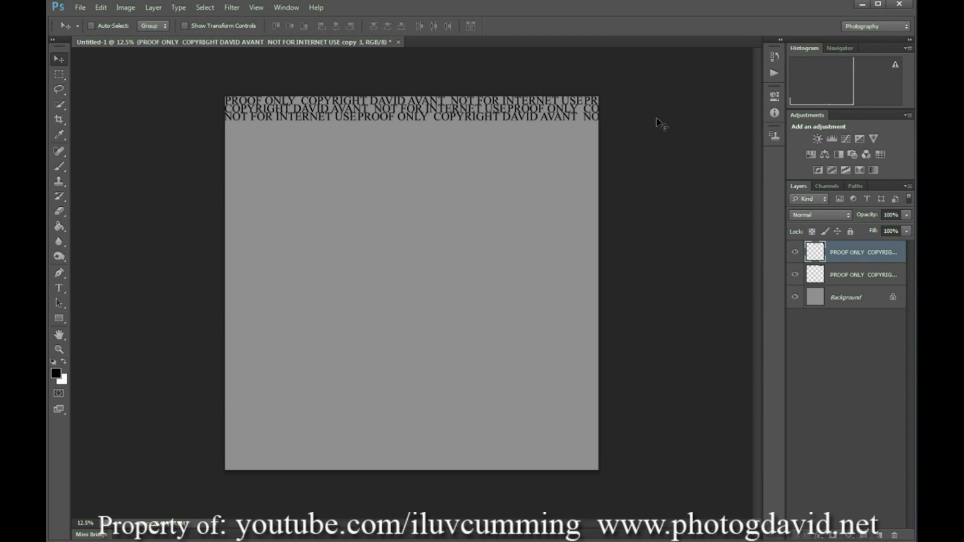
Merge the two text layers into one and duplicate it so six rows span the top.
right_click(860, 252)
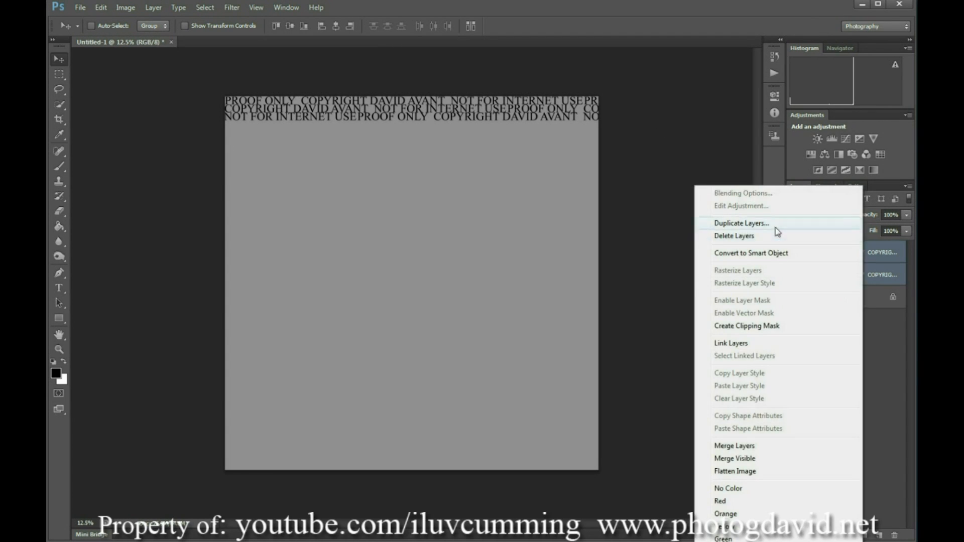
click(741, 223)
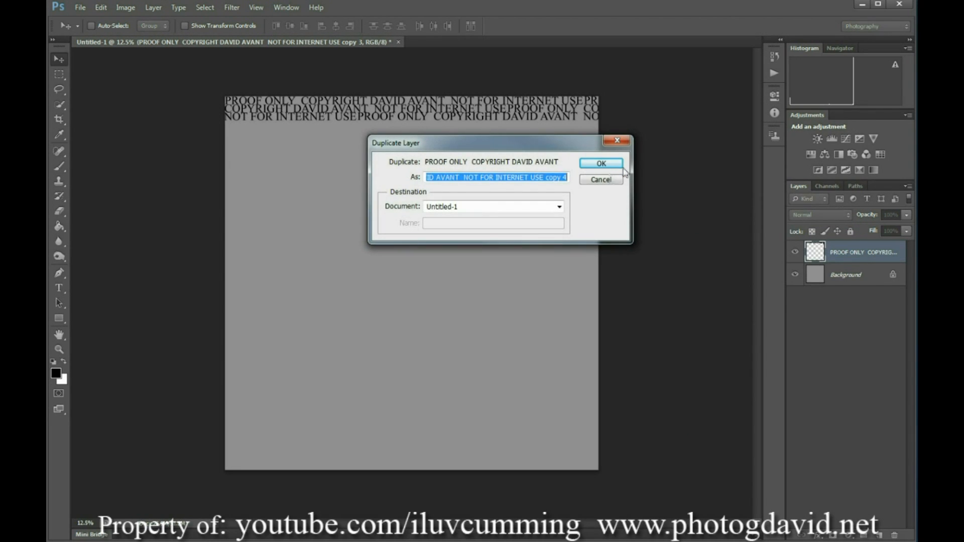
click(601, 163)
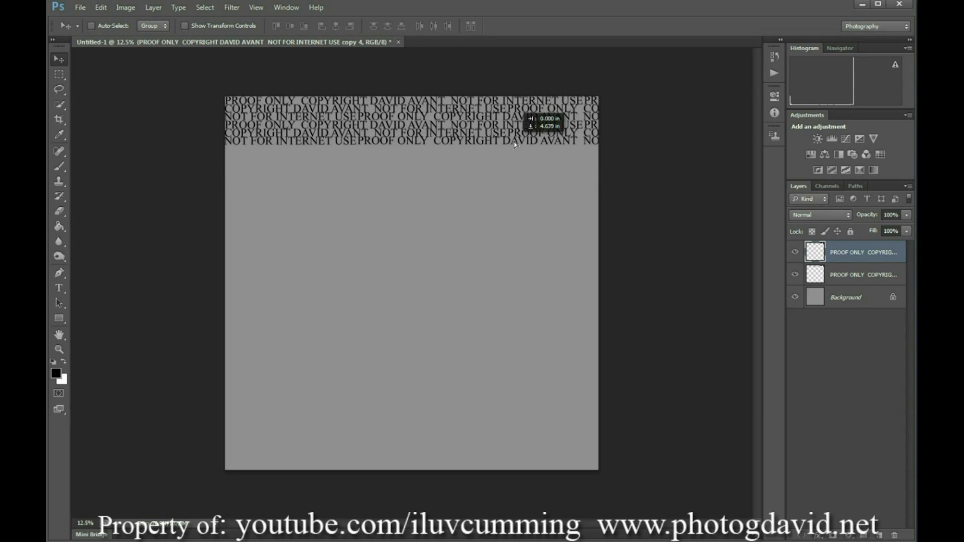
Invert the copied text rows to white with Ctrl+I and select both text layers.
key(ctrl+i)
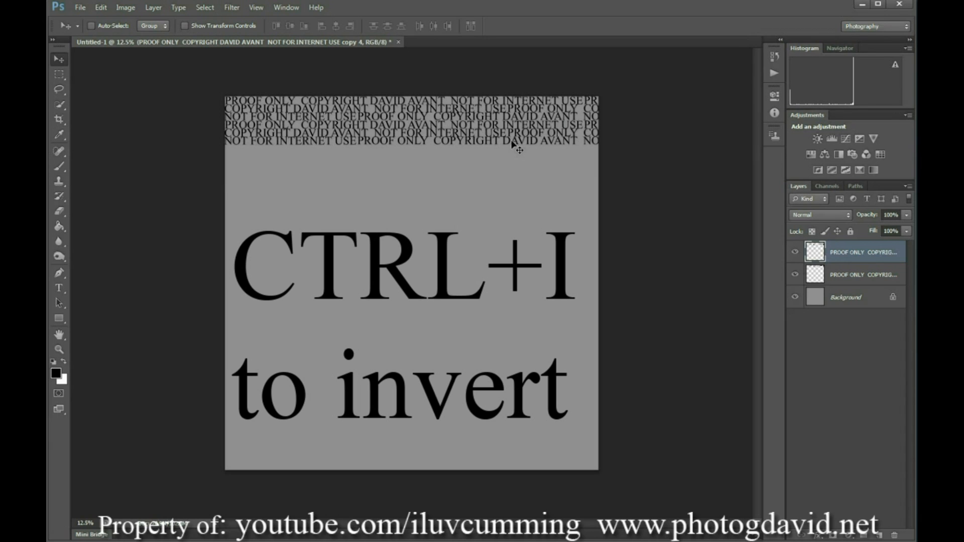
key(ctrl+i)
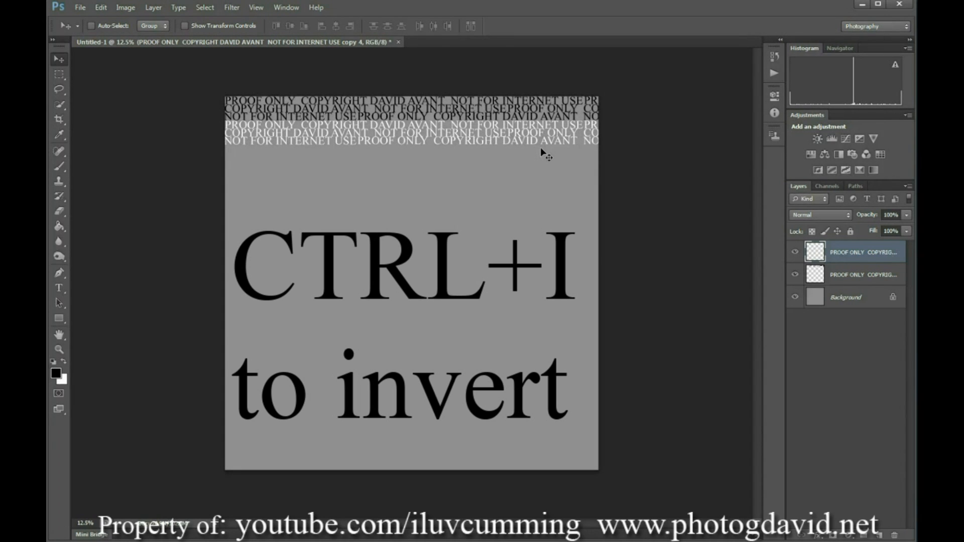
click(861, 274)
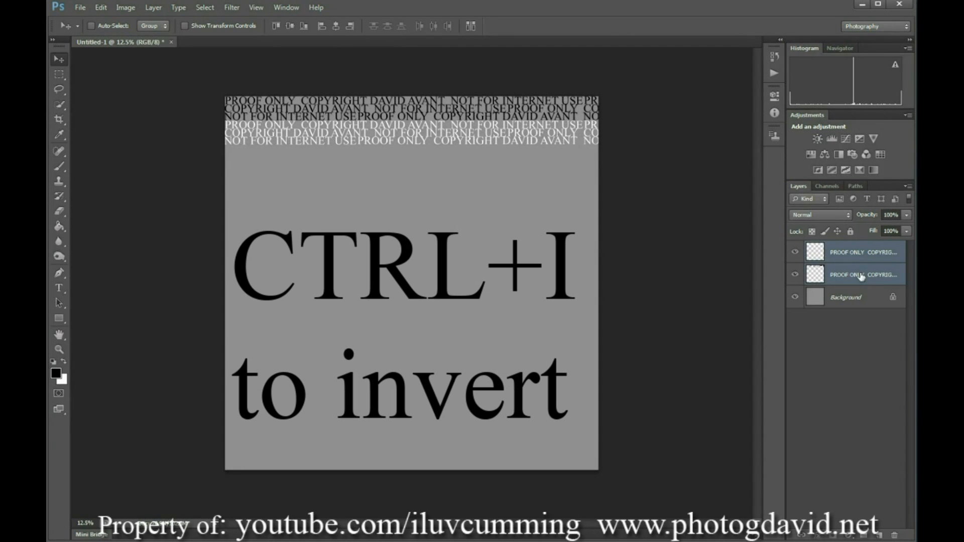
Duplicate the black and white text layer pair to extend the pattern downward.
right_click(860, 275)
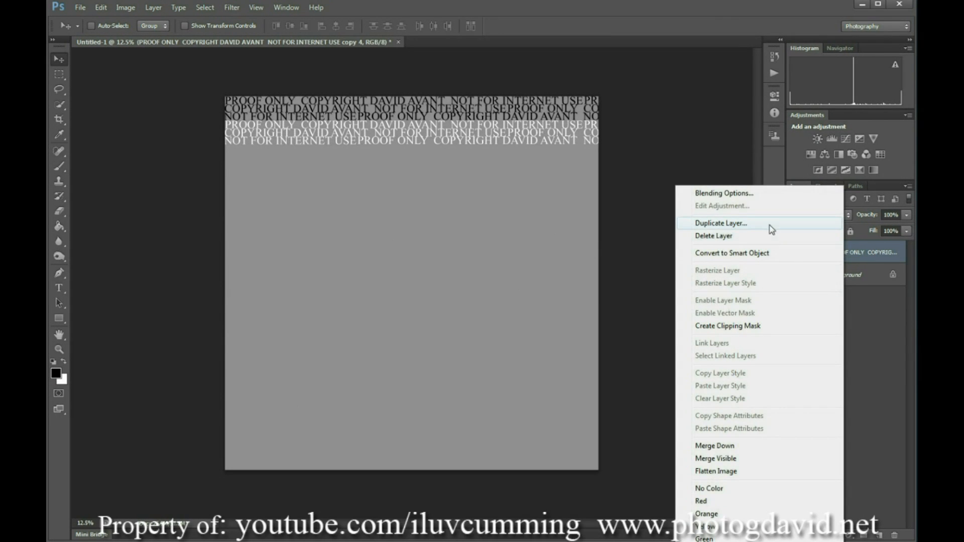
click(721, 223)
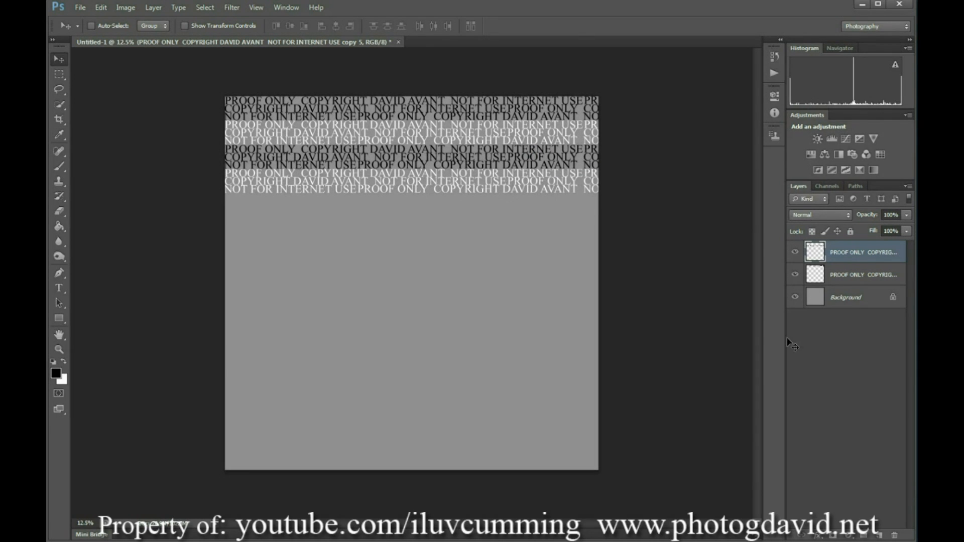
right_click(864, 252)
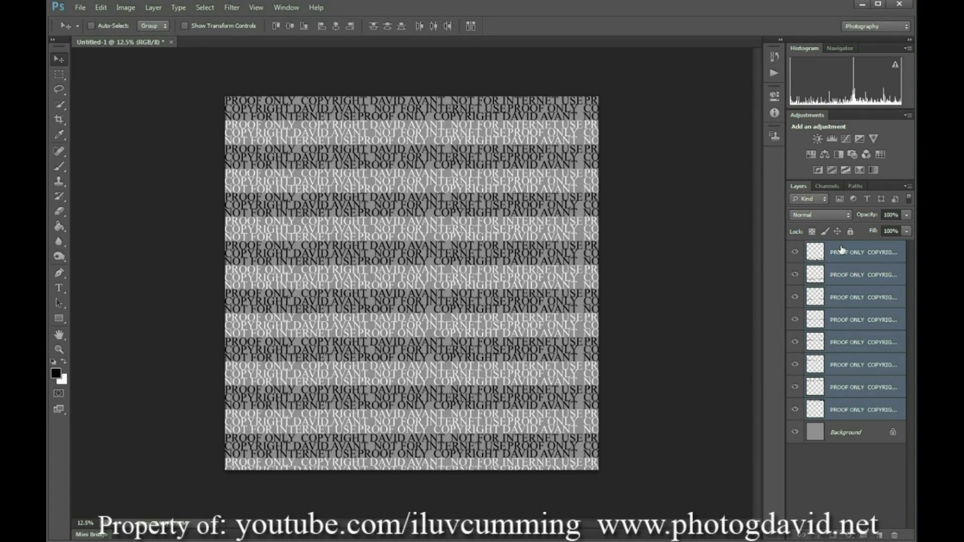
mouse_move(846, 251)
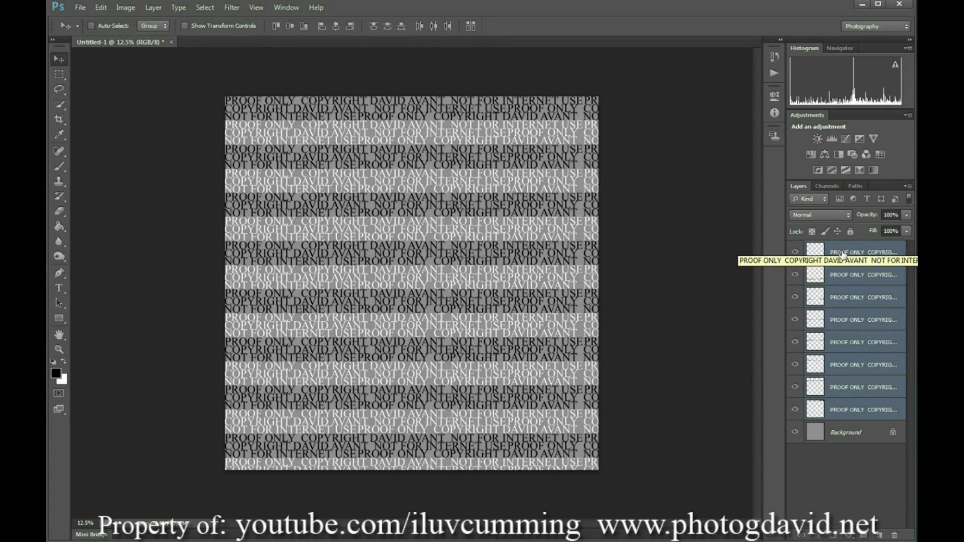
Merge all the watermark text rows into a single layer.
right_click(860, 252)
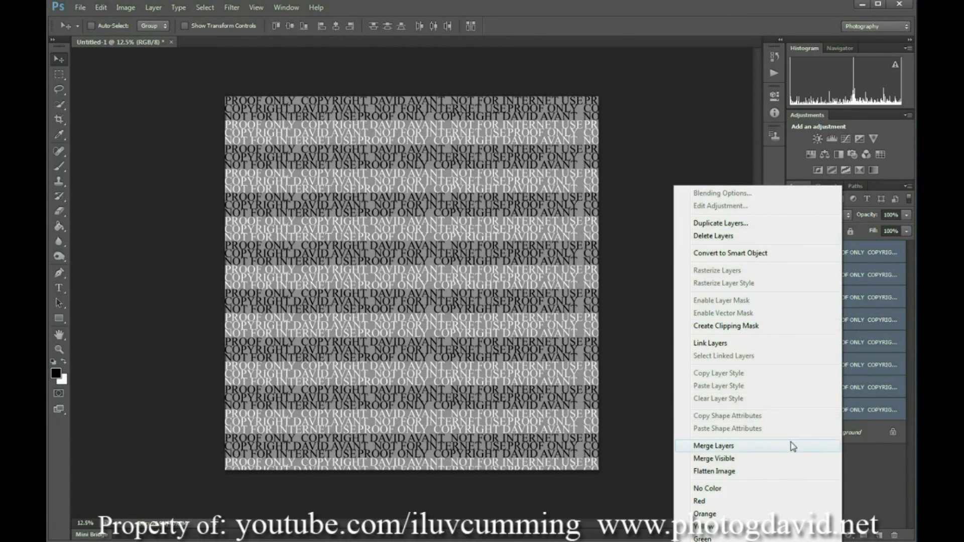
click(714, 446)
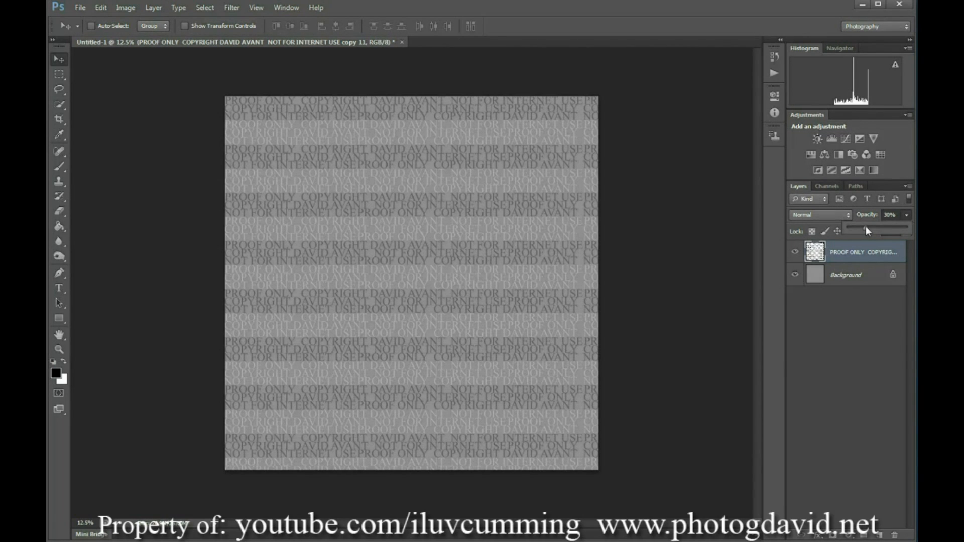
mouse_move(867, 231)
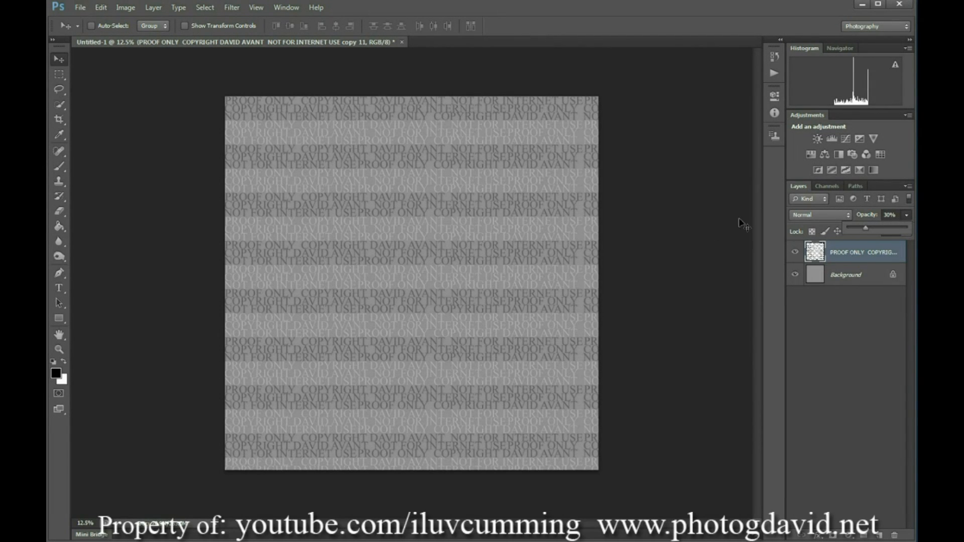
Hide the gray Background layer so the 30% watermark sits over transparency.
click(795, 274)
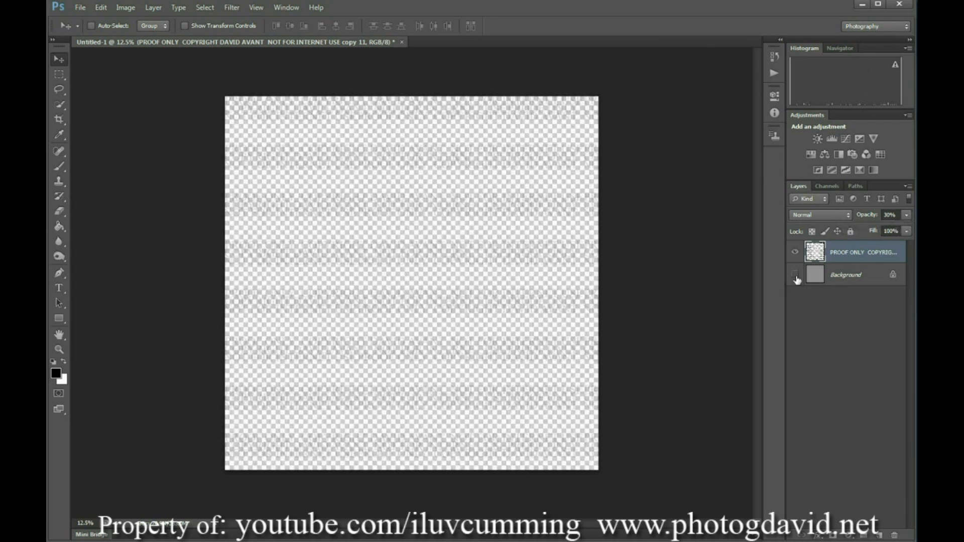
mouse_move(795, 275)
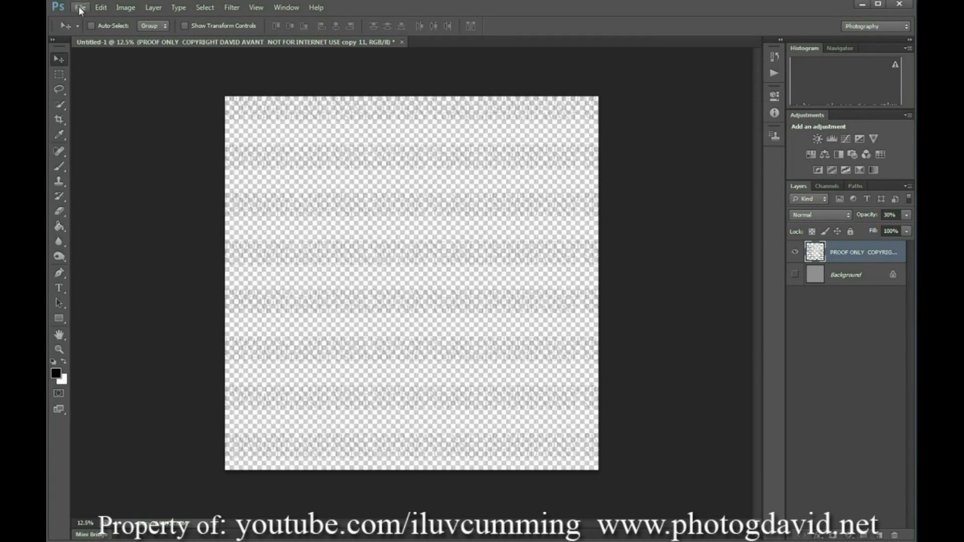
Save the watermark as PROOF in Photoshop PDF format.
click(79, 7)
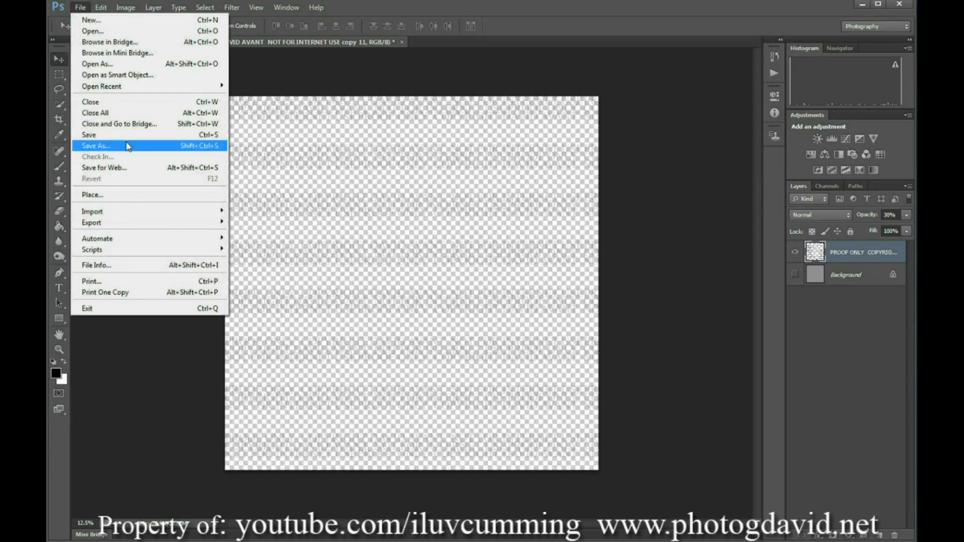
click(96, 146)
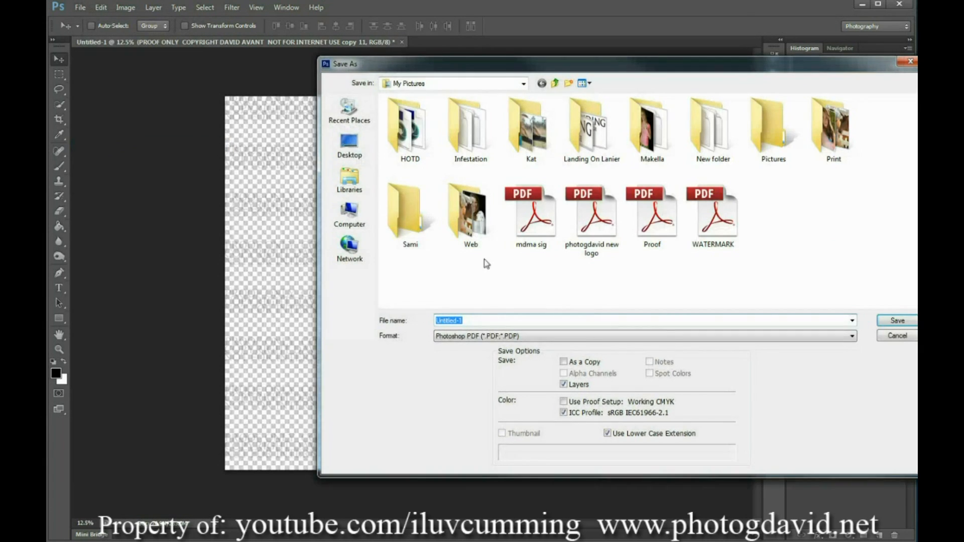
text(PROOF.PDF)
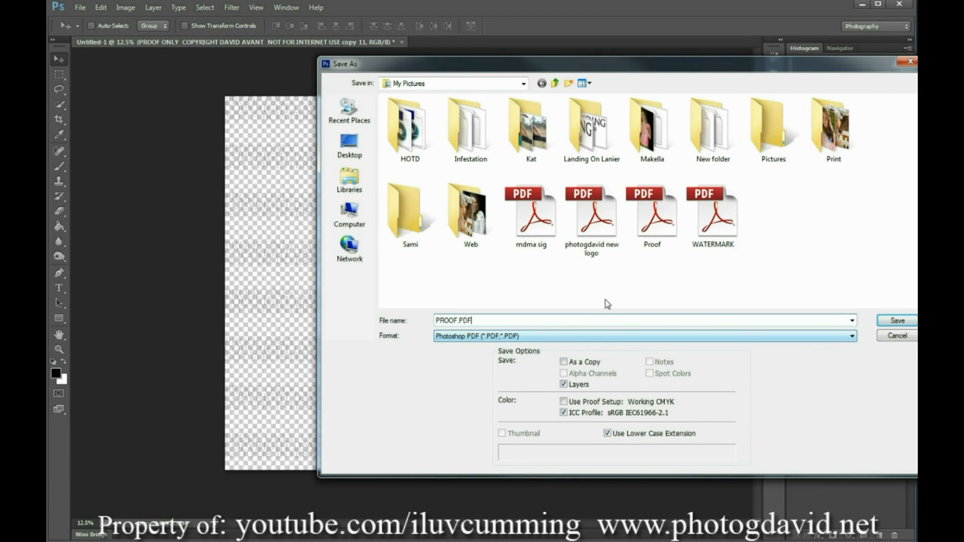
click(896, 321)
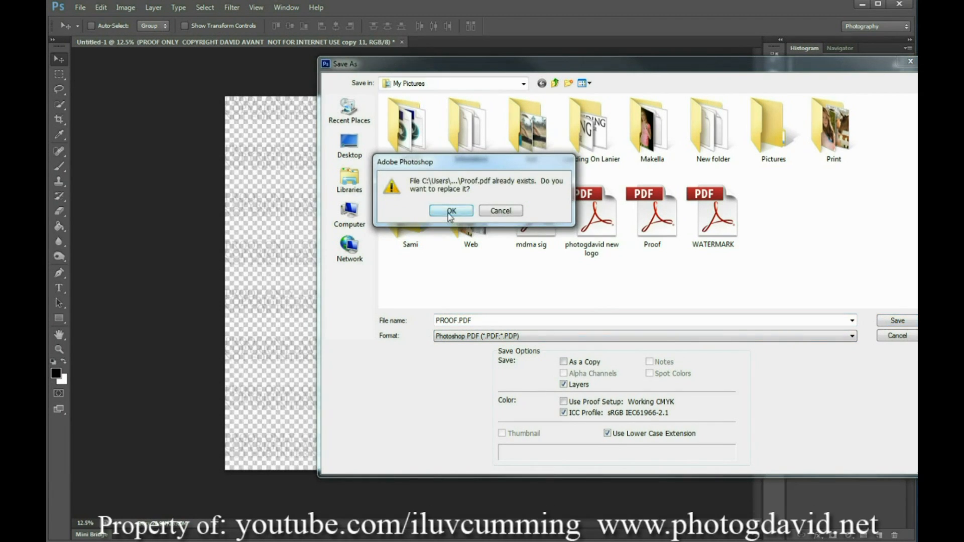
Replace the existing Proof.pdf, accept the notice and finish writing the PDF.
click(451, 210)
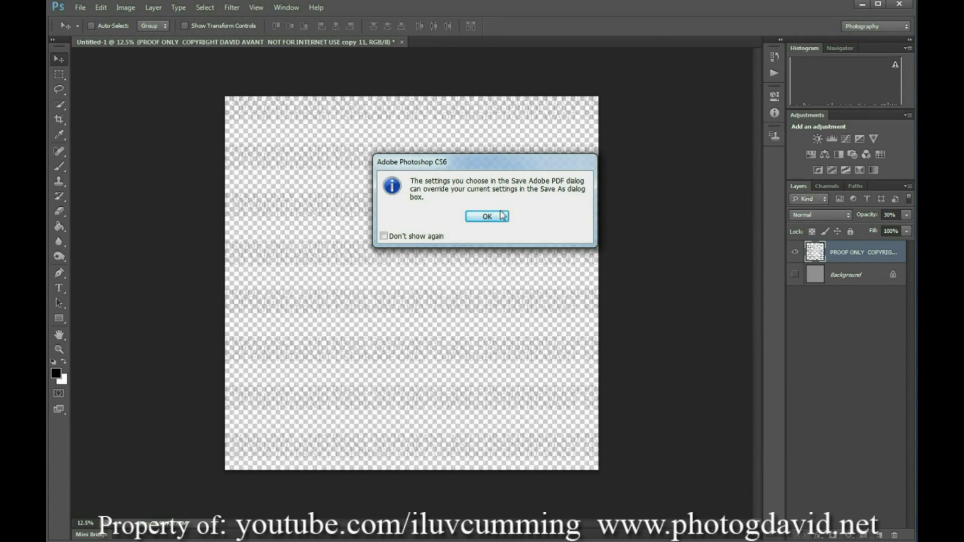
click(486, 217)
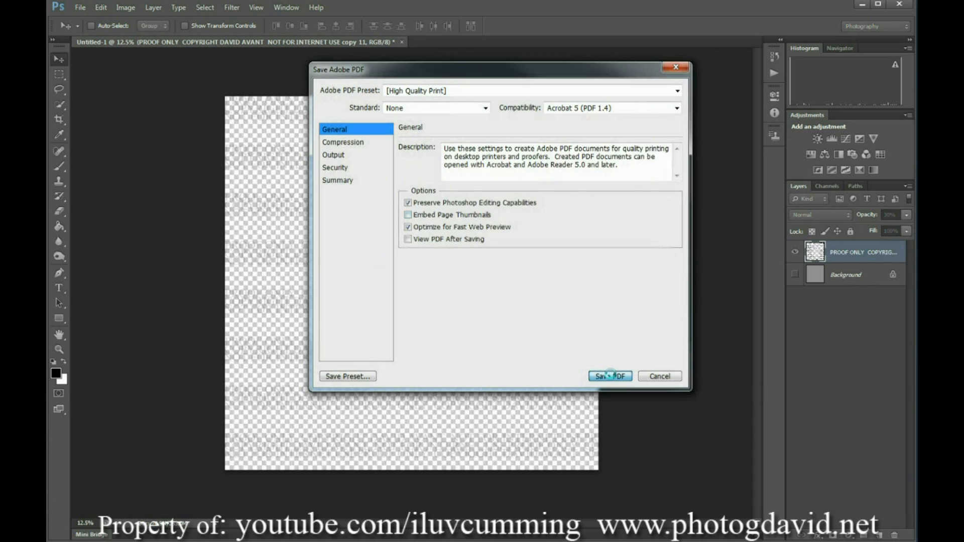
click(609, 375)
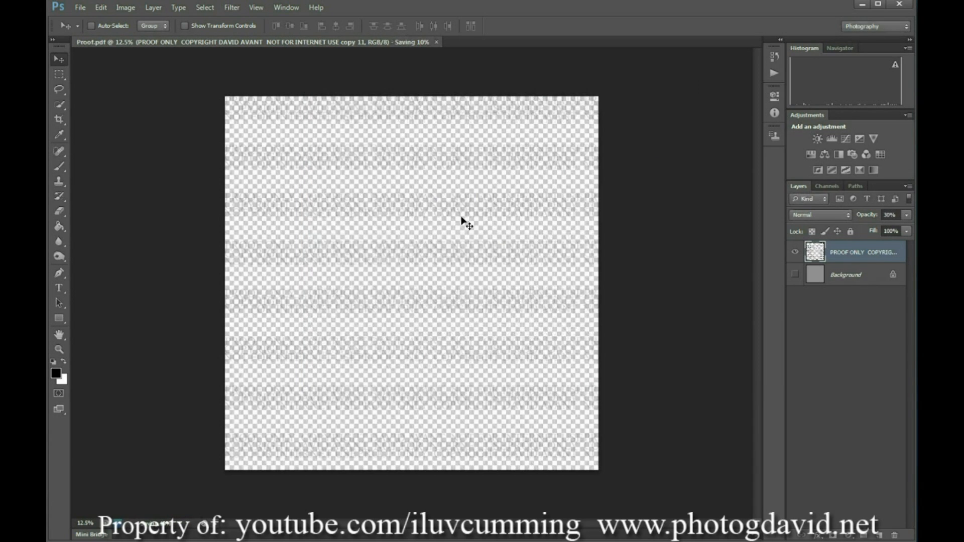